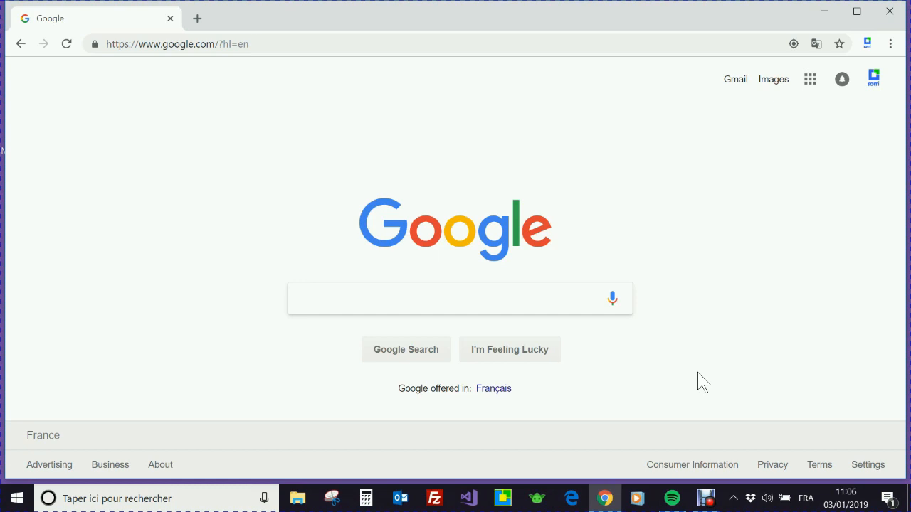
{"action": "mouse_move", "coordinate": [703, 367]}
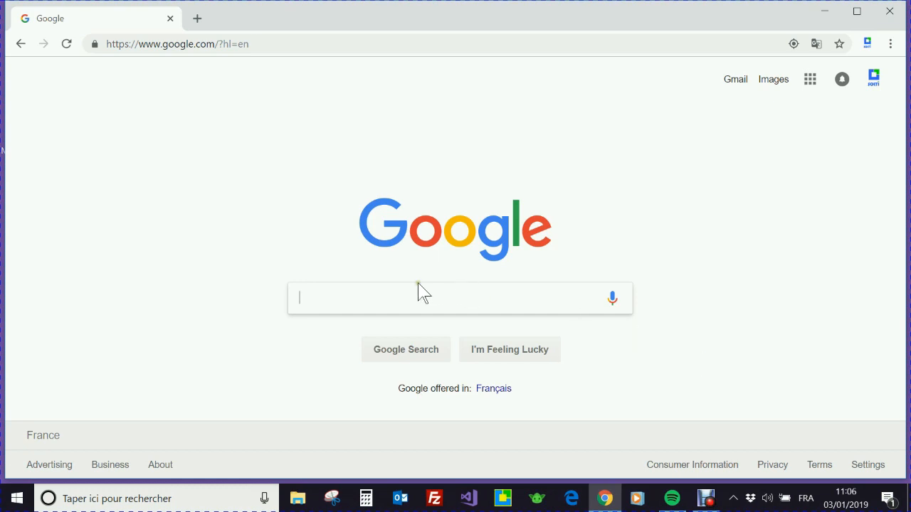
Run a Google search for "simple inventory software" after correcting the typo.
{"action": "type", "text": "simple inveot"}
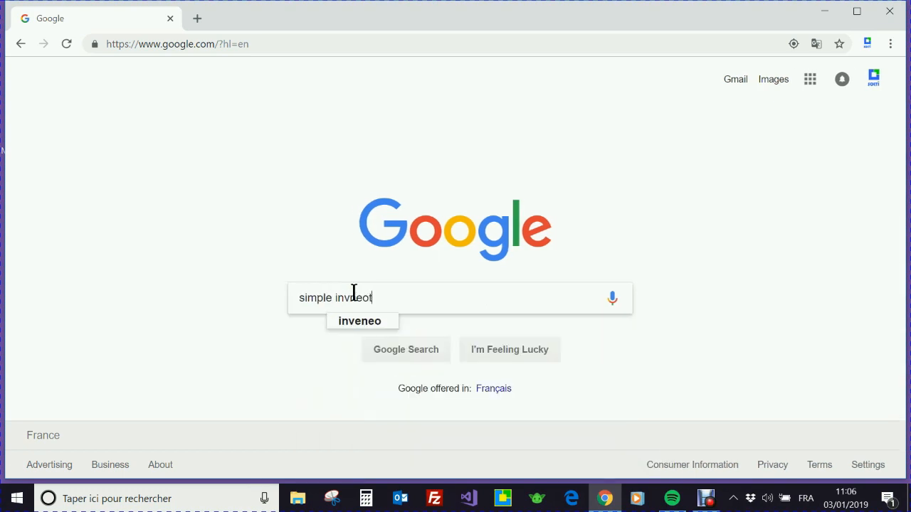
{"action": "key", "text": "backspace"}
{"action": "type", "text": "entory sofwtar"}
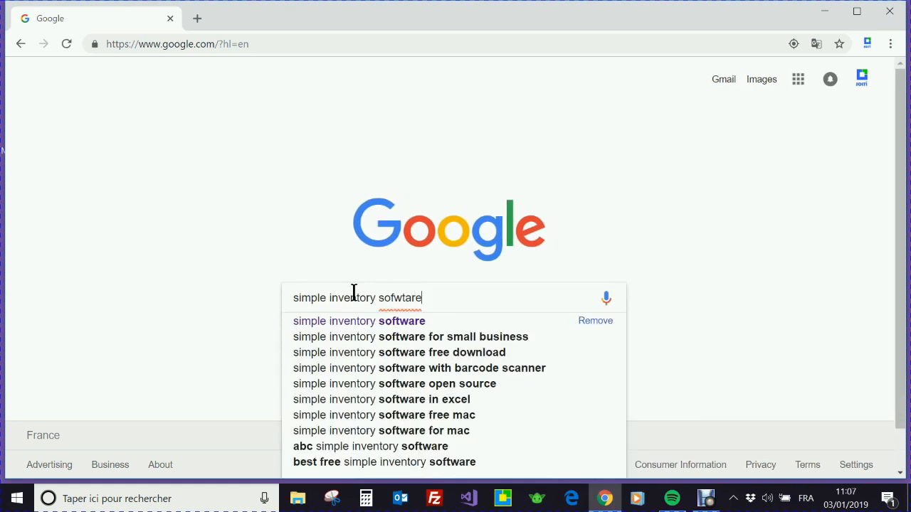
{"action": "key", "text": "Enter"}
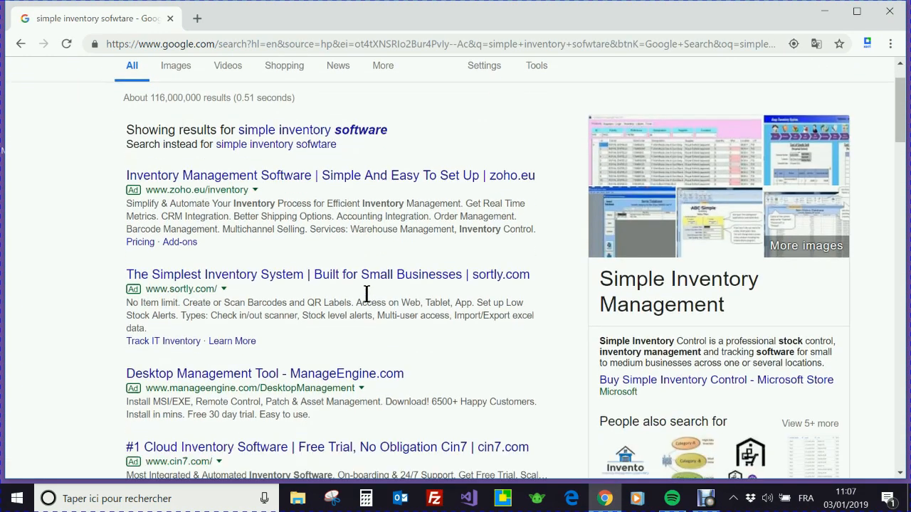
From the simple-inventory-manager.com result, go to FREE TRIAL! and download Installer4.exe.
{"action": "scroll", "scroll_direction": "down", "scroll_amount": 3}
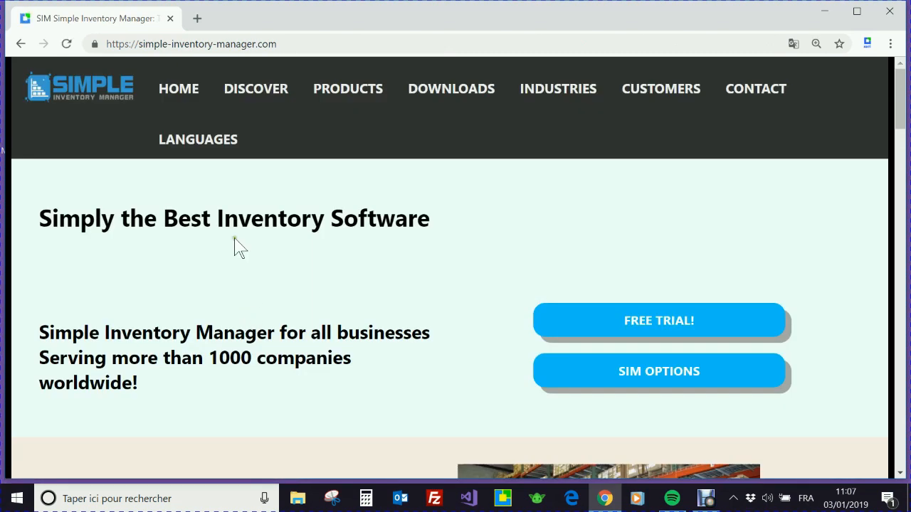
{"action": "mouse_move", "coordinate": [657, 320]}
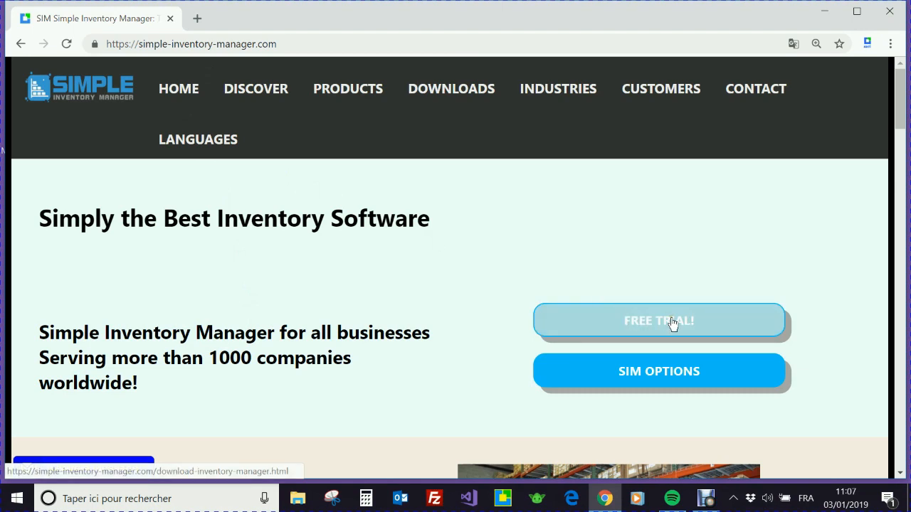
{"action": "left_click", "coordinate": [658, 321]}
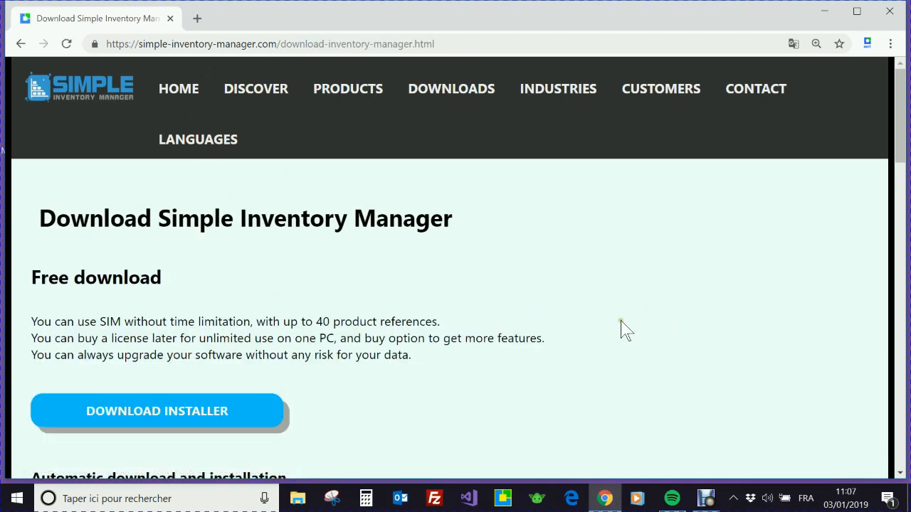
{"action": "left_click", "coordinate": [157, 410]}
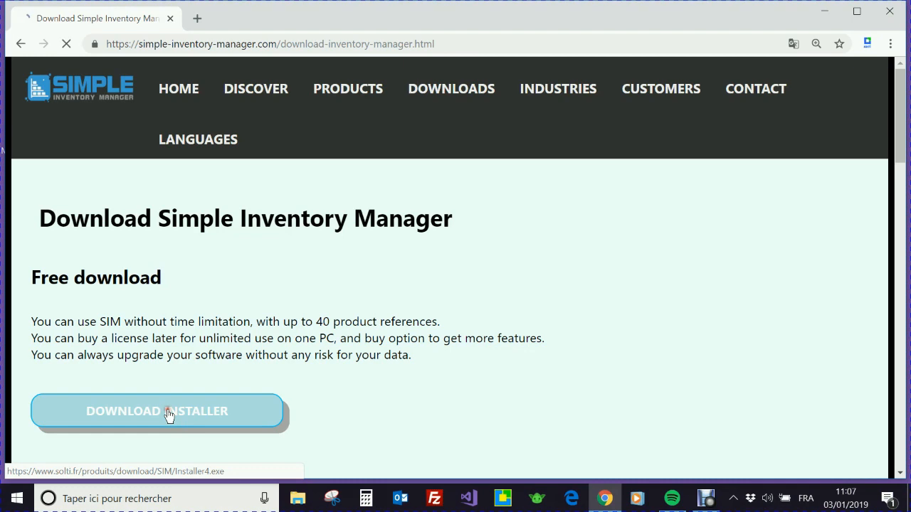
{"action": "left_click", "coordinate": [156, 409]}
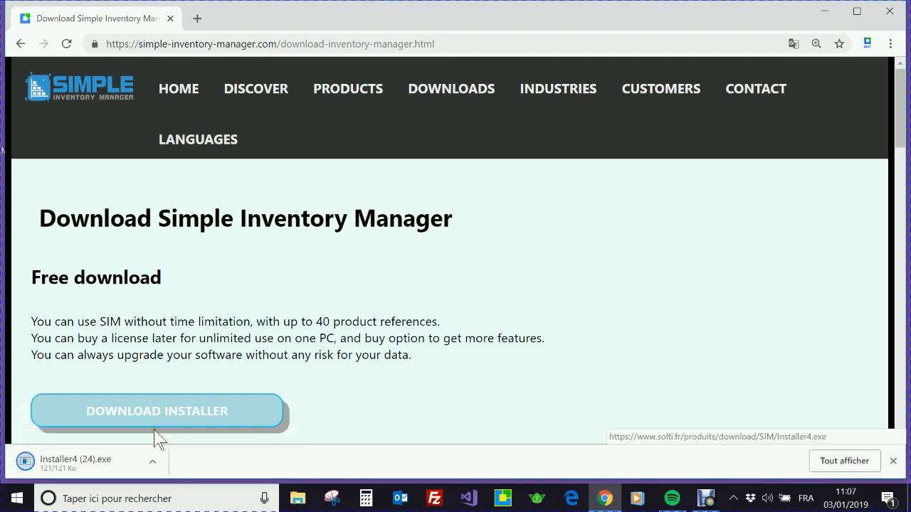
{"action": "mouse_move", "coordinate": [74, 464]}
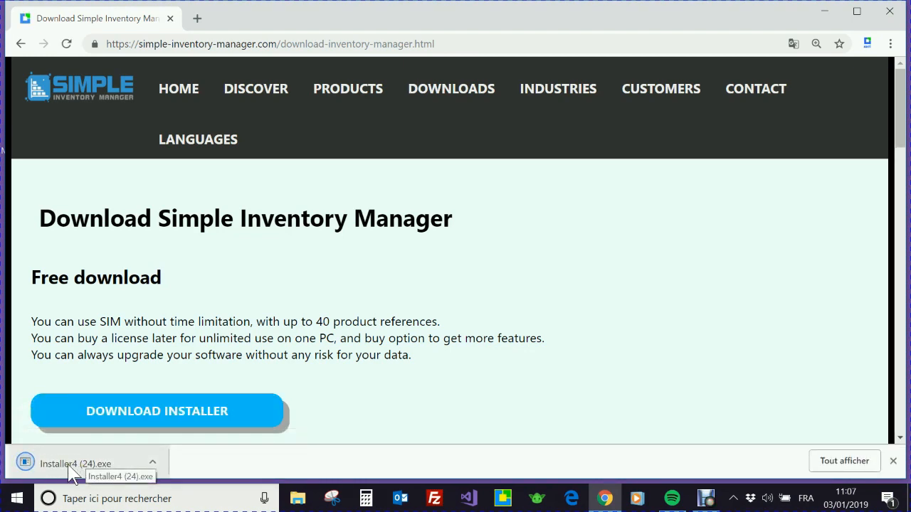
{"action": "mouse_move", "coordinate": [495, 214]}
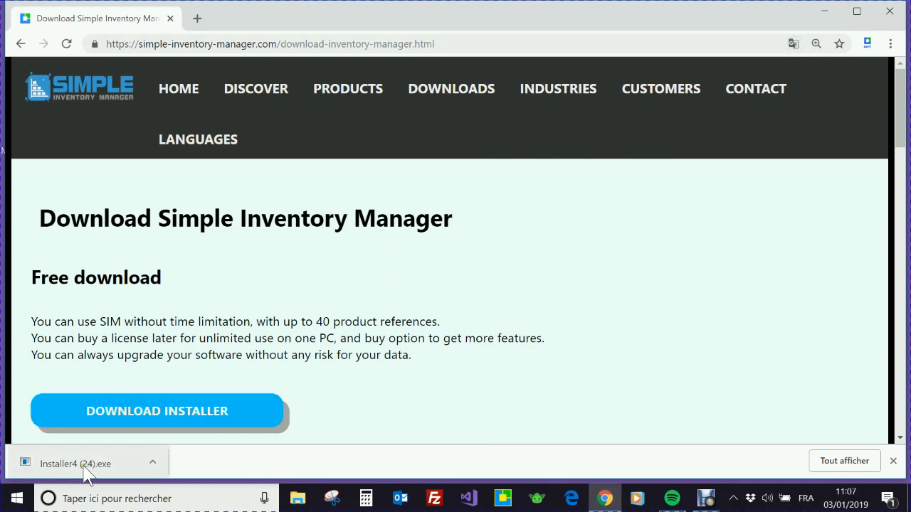
Launch the downloaded installer, install SIM to the desktop folder and acknowledge 'Setup is complete'.
{"action": "left_click", "coordinate": [75, 463]}
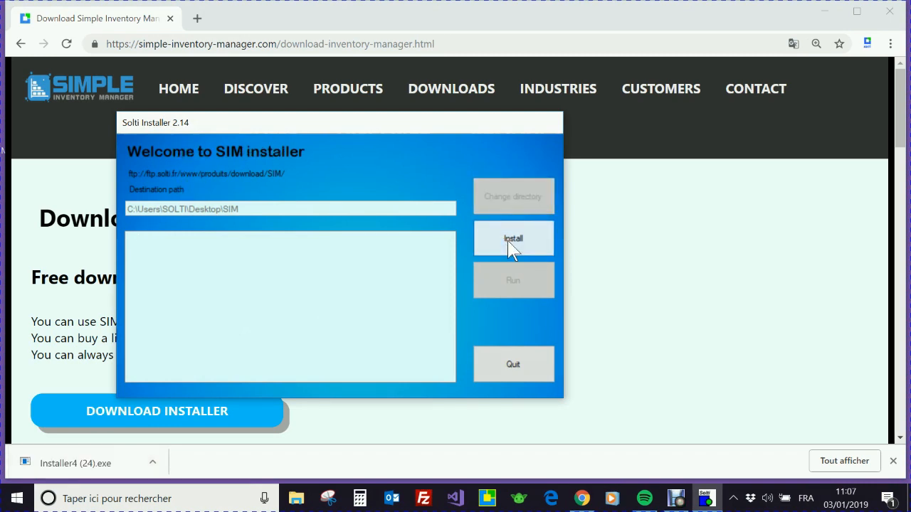
{"action": "left_click", "coordinate": [513, 239]}
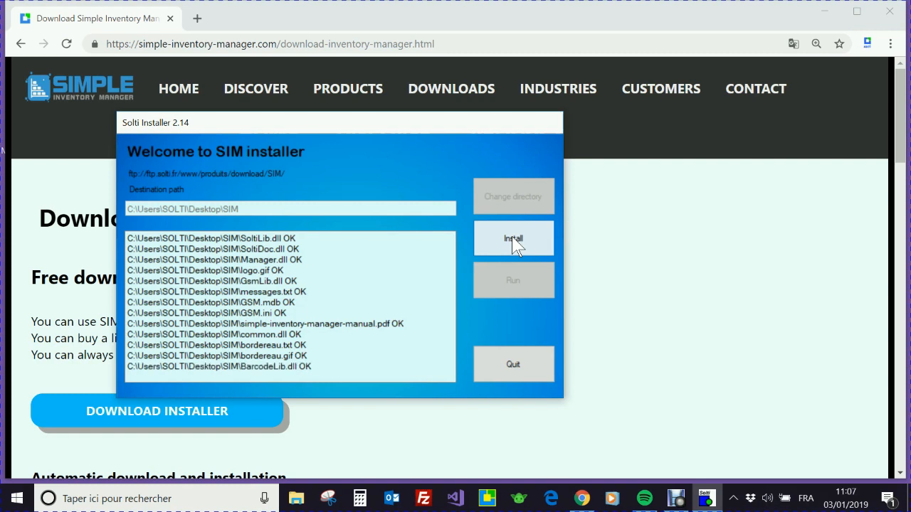
{"action": "left_click", "coordinate": [512, 239]}
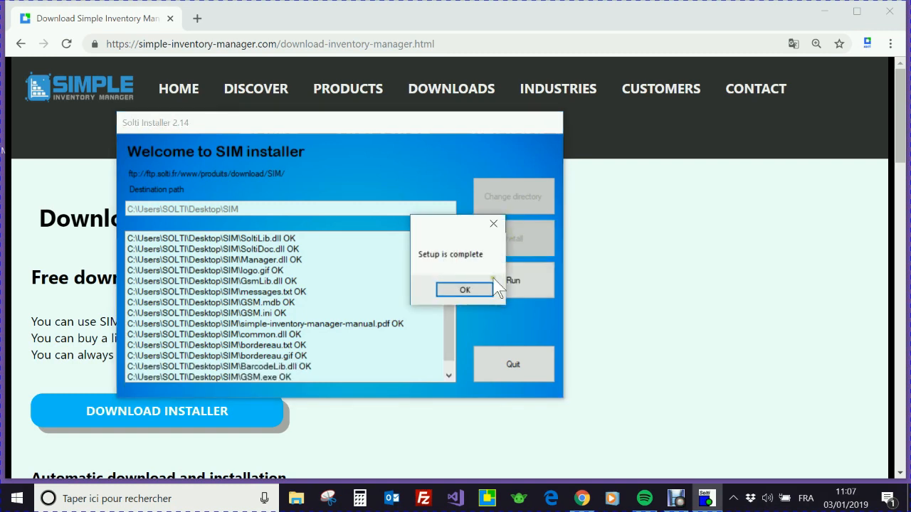
{"action": "left_click", "coordinate": [464, 290]}
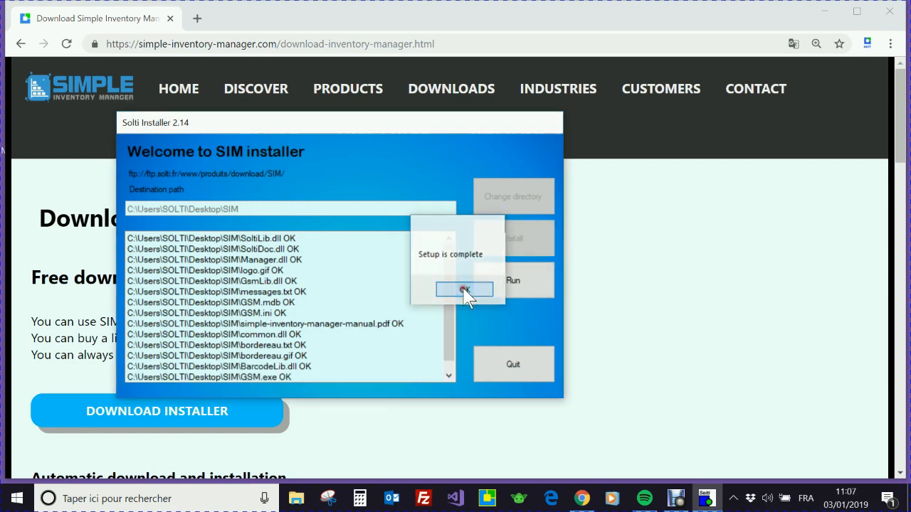
{"action": "left_click", "coordinate": [464, 291]}
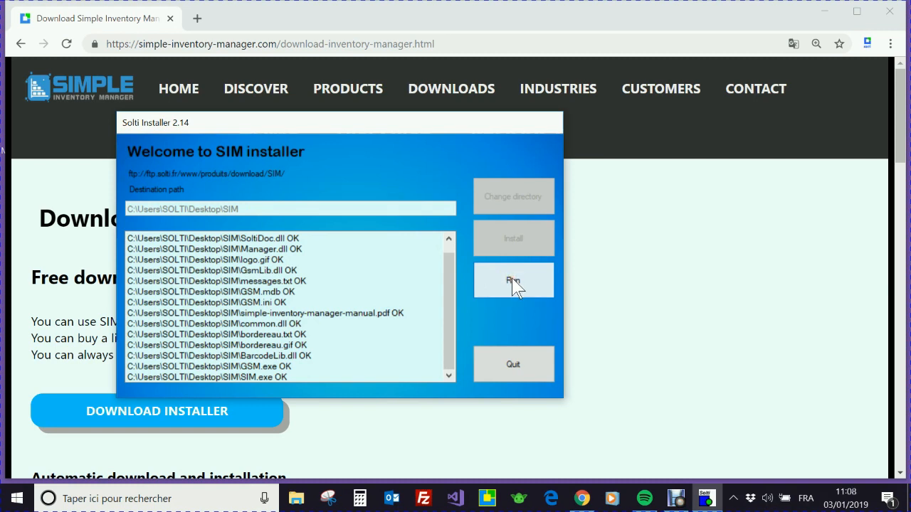
Run the installed program so its 'Select your colors' window appears.
{"action": "left_click", "coordinate": [512, 279]}
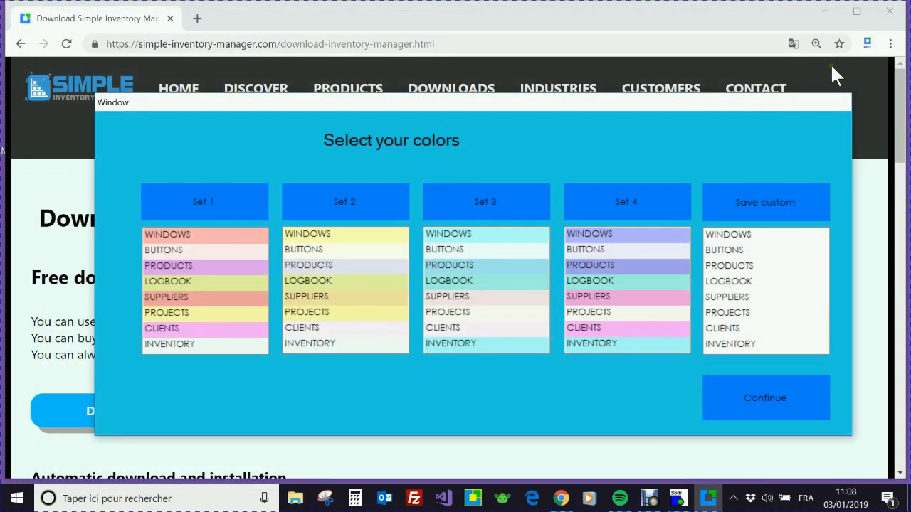
{"action": "mouse_move", "coordinate": [767, 159]}
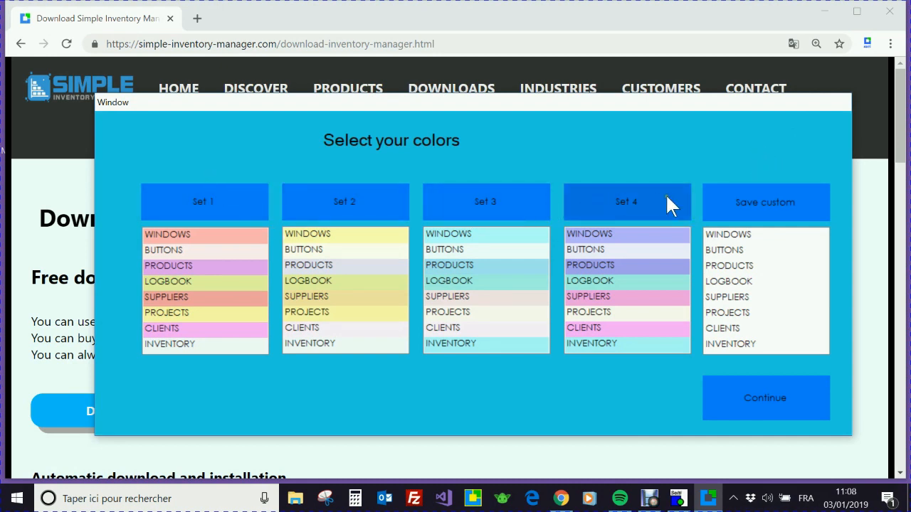
{"action": "mouse_move", "coordinate": [738, 239]}
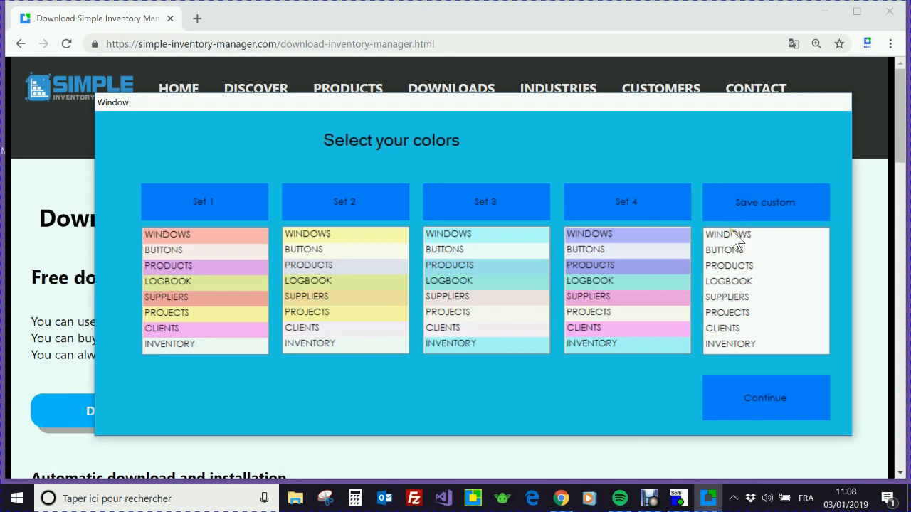
{"action": "mouse_move", "coordinate": [738, 294]}
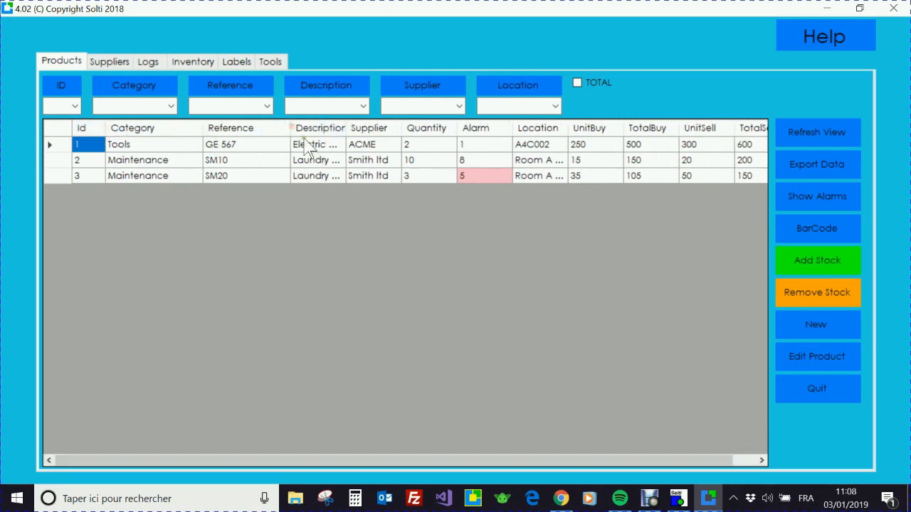
Filter the Products tab's Category by 'mainte', restore all rows, then go to Tools > Data.
{"action": "left_click", "coordinate": [316, 177]}
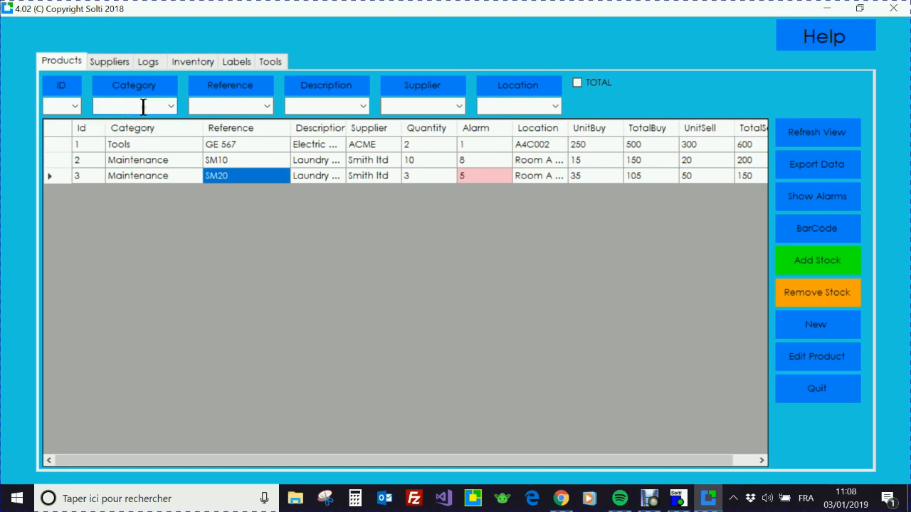
{"action": "type", "text": "maint"}
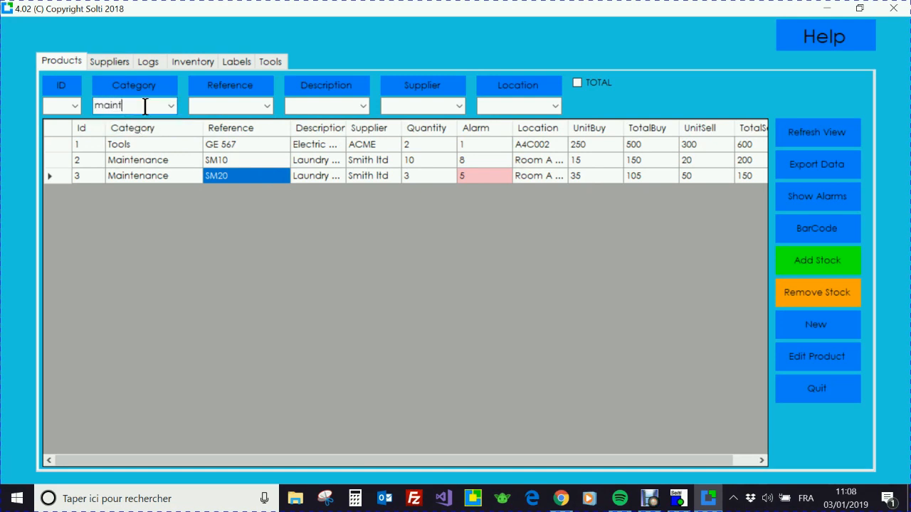
{"action": "type", "text": "e"}
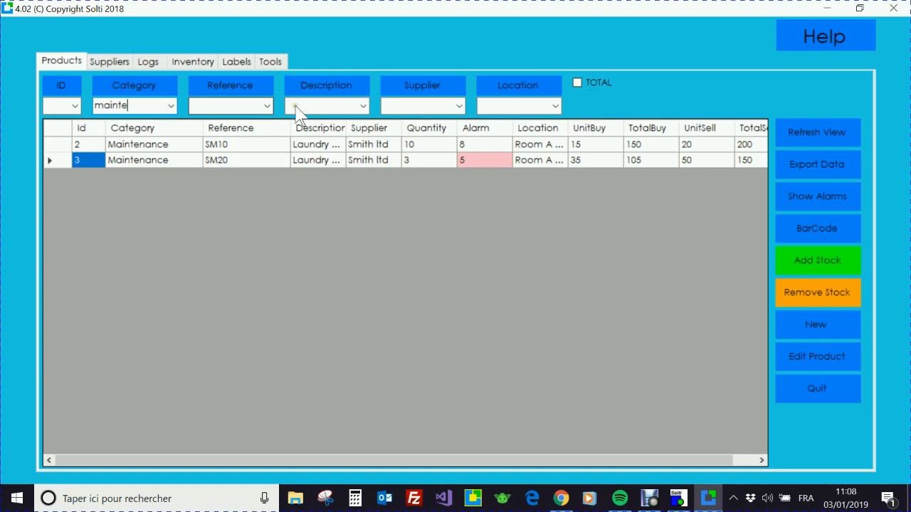
{"action": "left_click", "coordinate": [817, 132]}
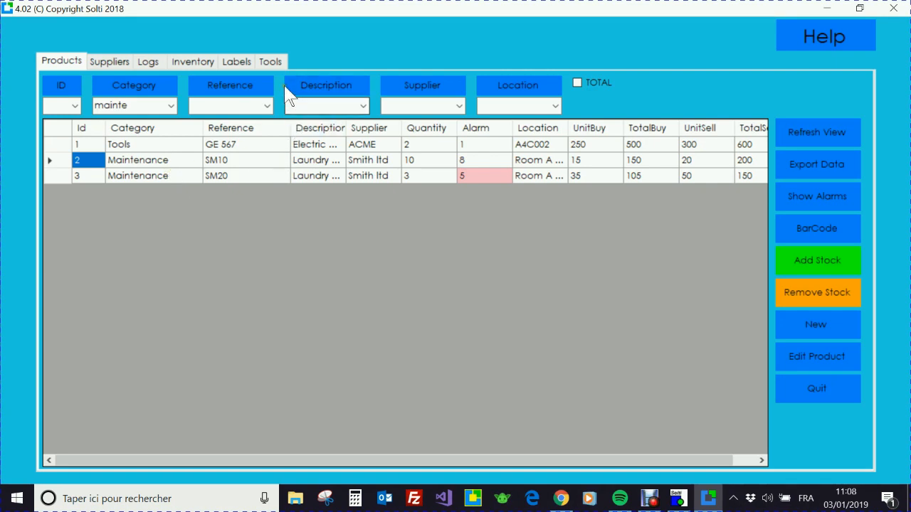
{"action": "left_click", "coordinate": [270, 61]}
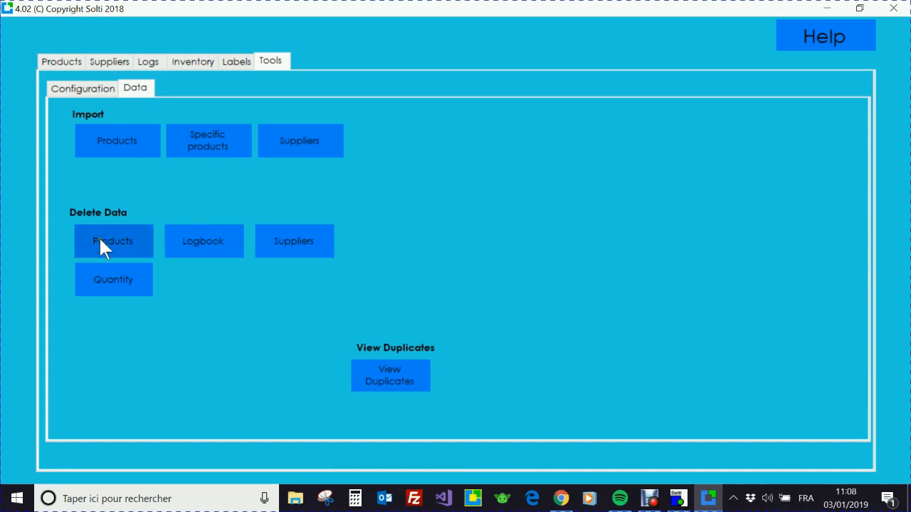
{"action": "mouse_move", "coordinate": [464, 307]}
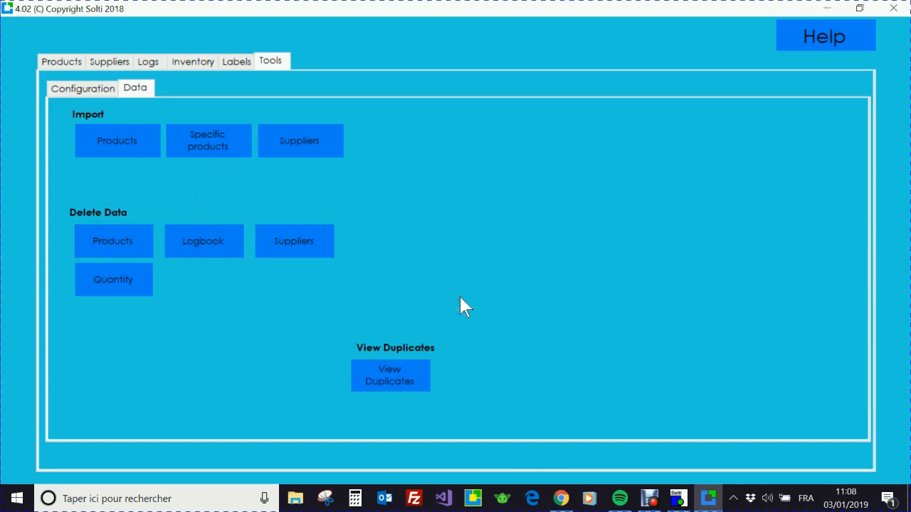
Delete all sample products via Delete Data > Products, leaving the Products list empty.
{"action": "left_click", "coordinate": [60, 61]}
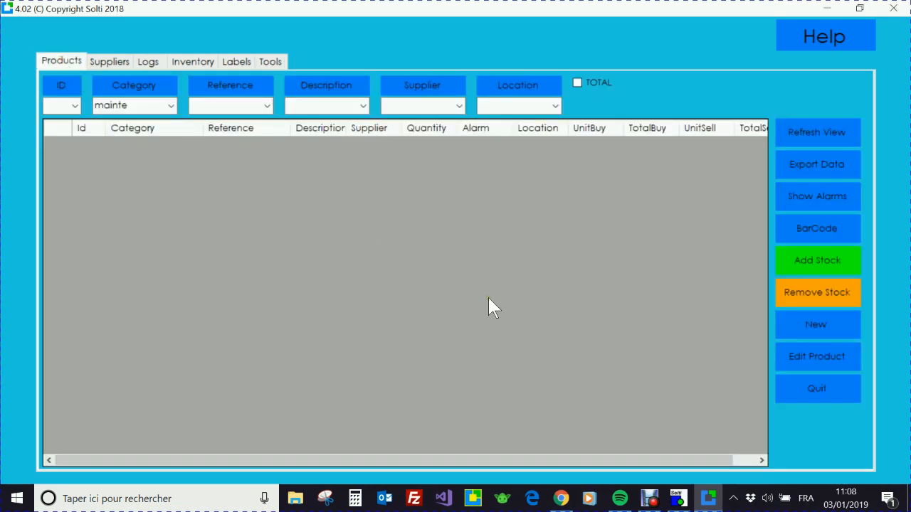